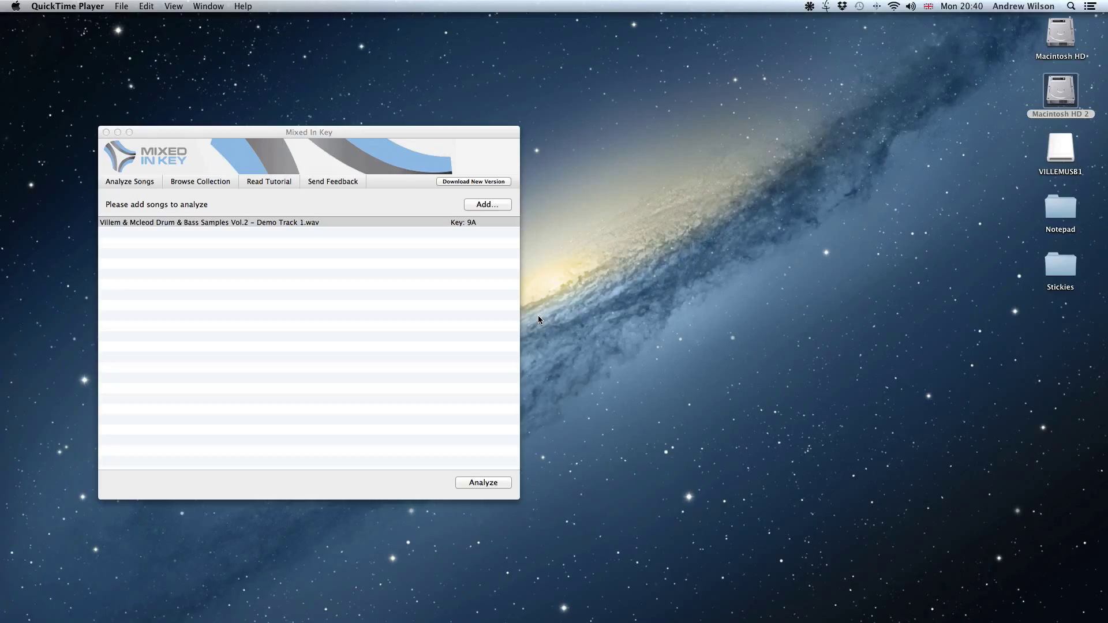
# Step: Move the Mixed In Key analysis window higher on the desktop by its title bar
pyautogui.moveTo(309, 131); pyautogui.dragTo(345, 66)
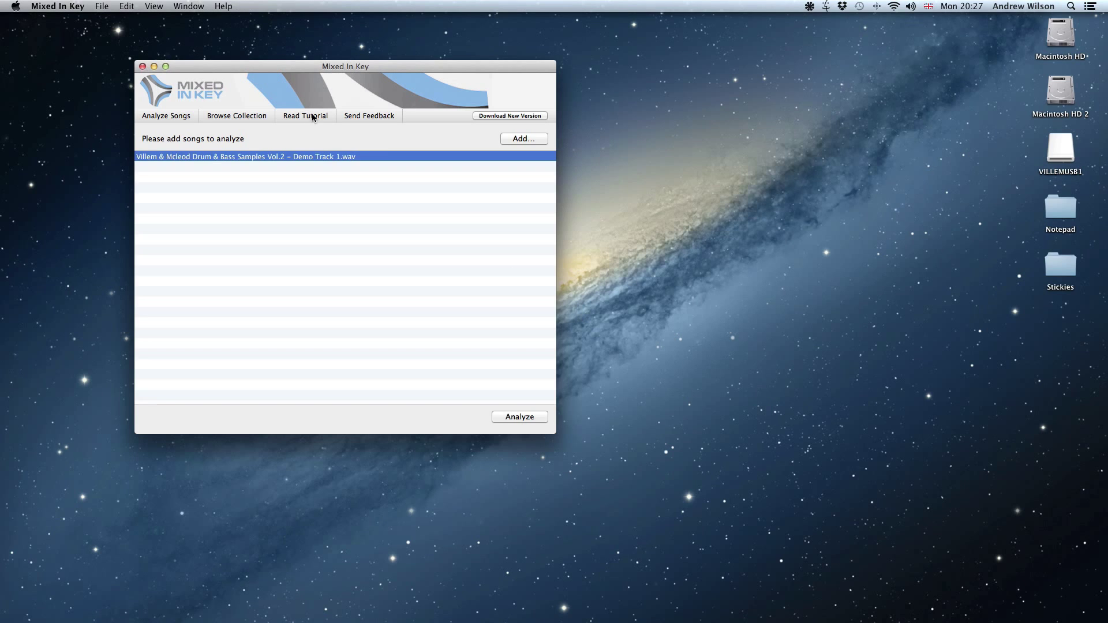
# Step: Show the harmonic mixing tutorial scrolled down to the Camelot Easymix Wheel picture
pyautogui.click(305, 116)
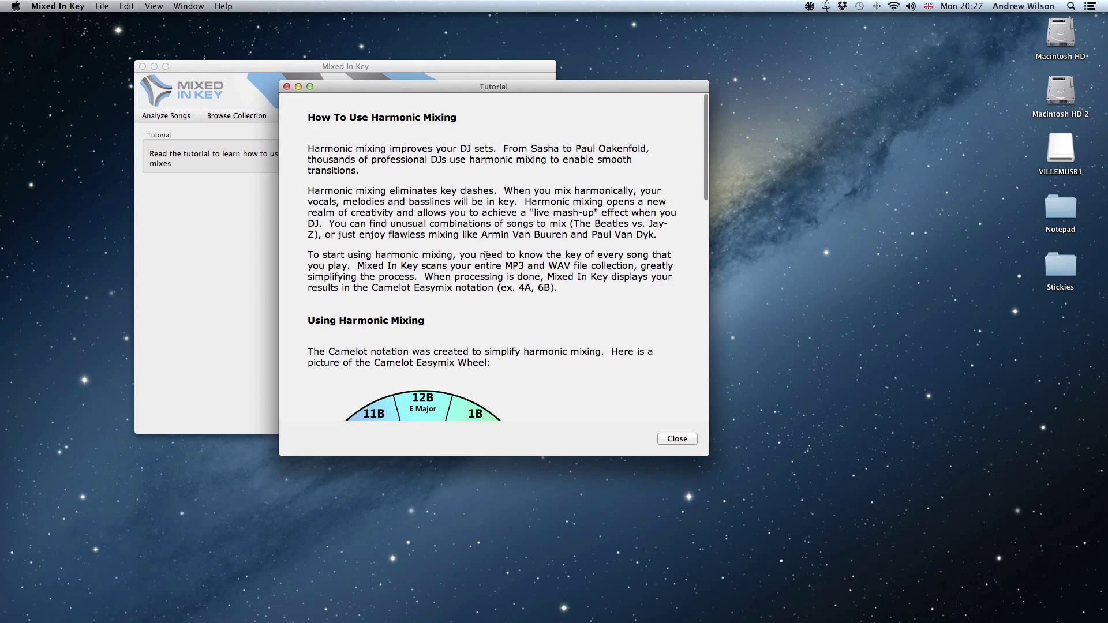
pyautogui.scroll(-3)
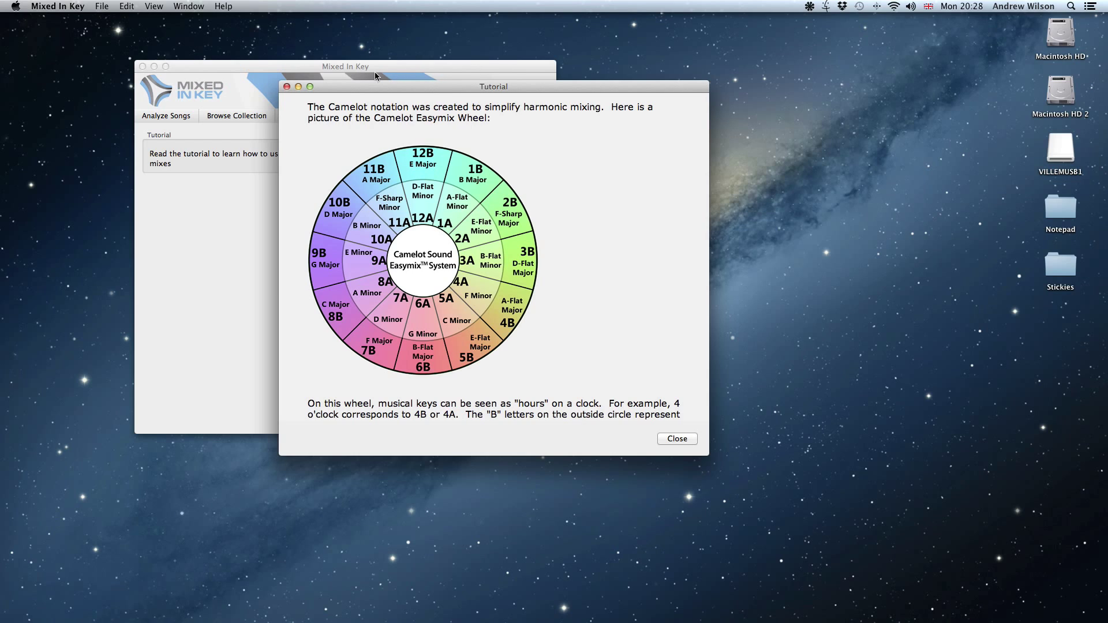
# Step: Close the tutorial and show the Musical Samples folder inside 2013 Samples in Finder
pyautogui.click(675, 439)
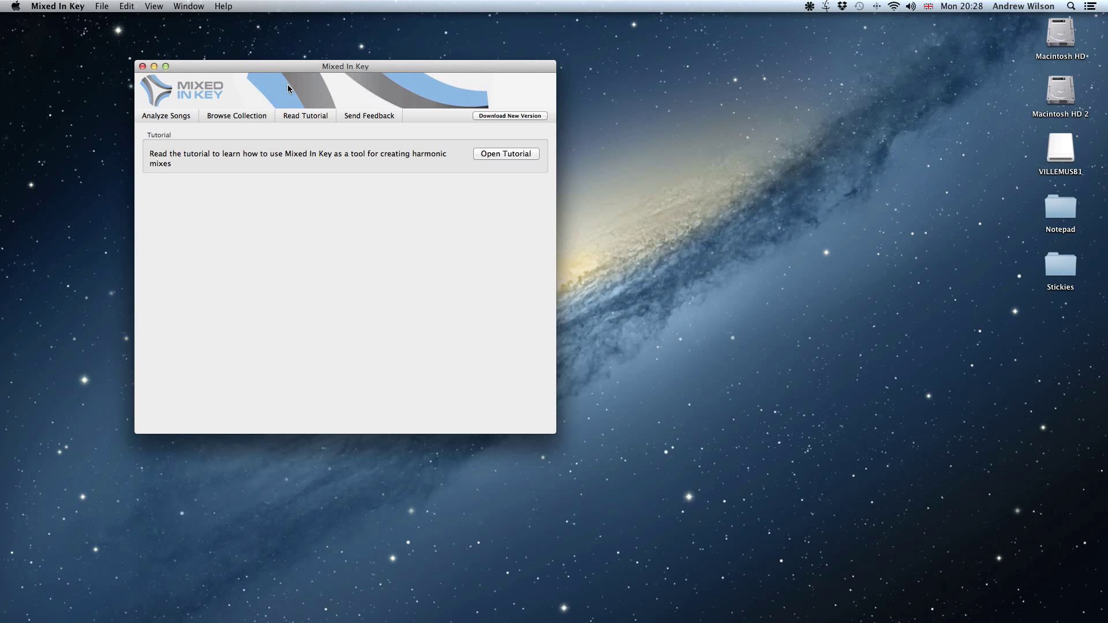
pyautogui.moveTo(889, 149)
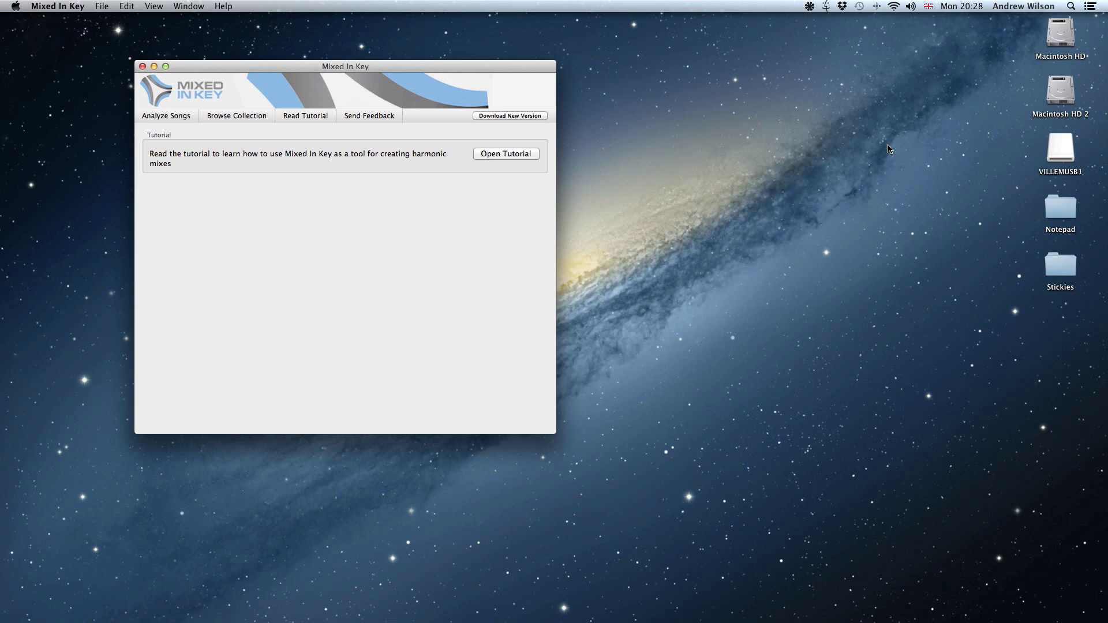
pyautogui.click(1060, 90)
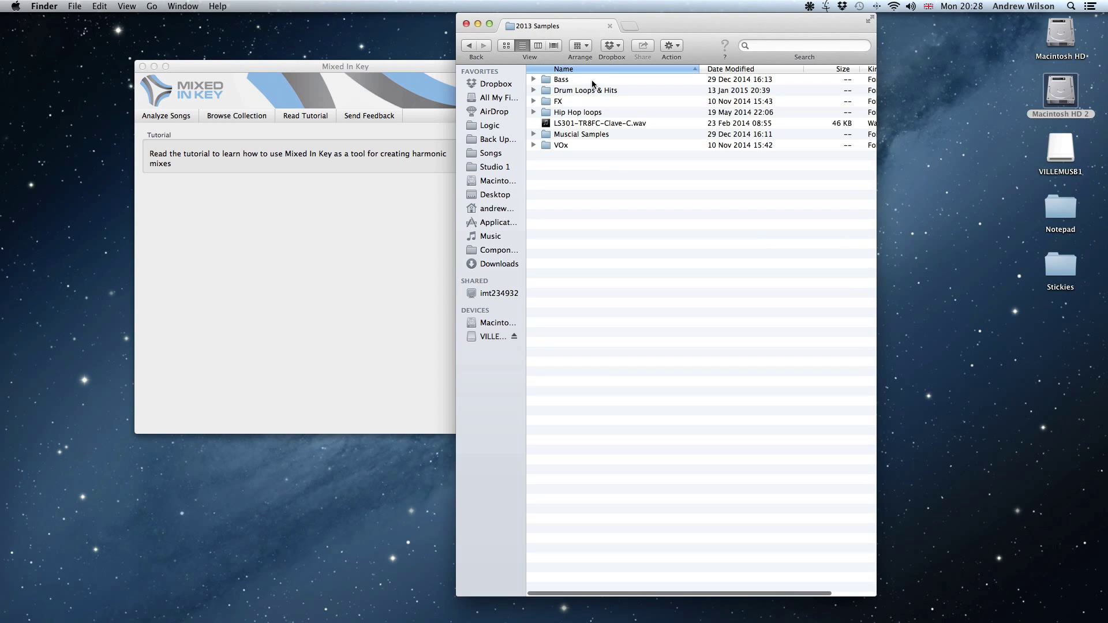
pyautogui.doubleClick(580, 134)
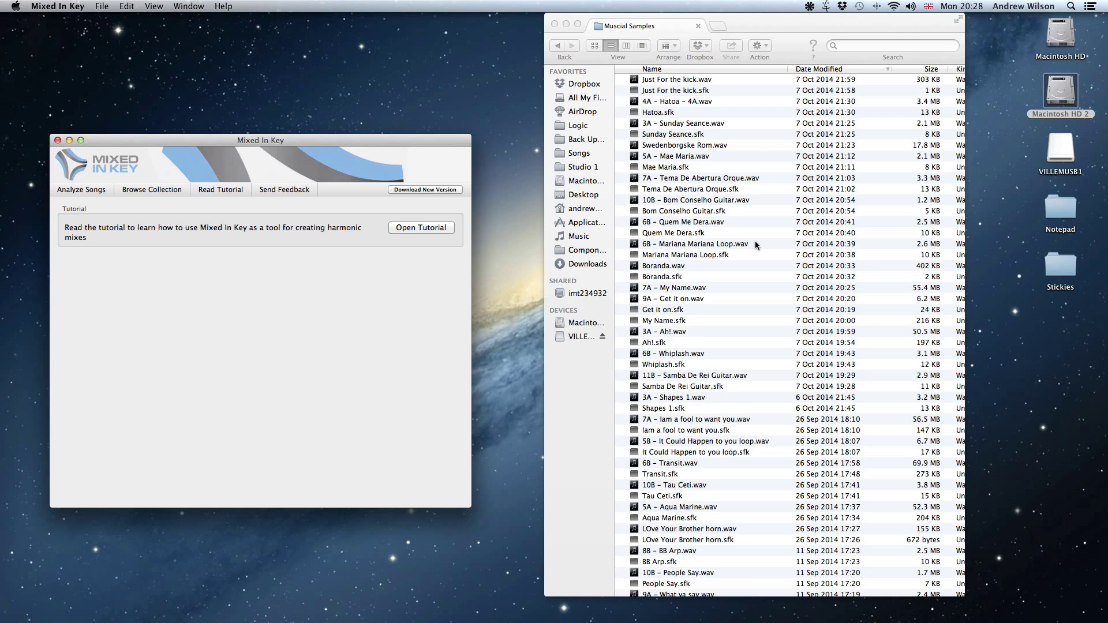
pyautogui.moveTo(721, 136)
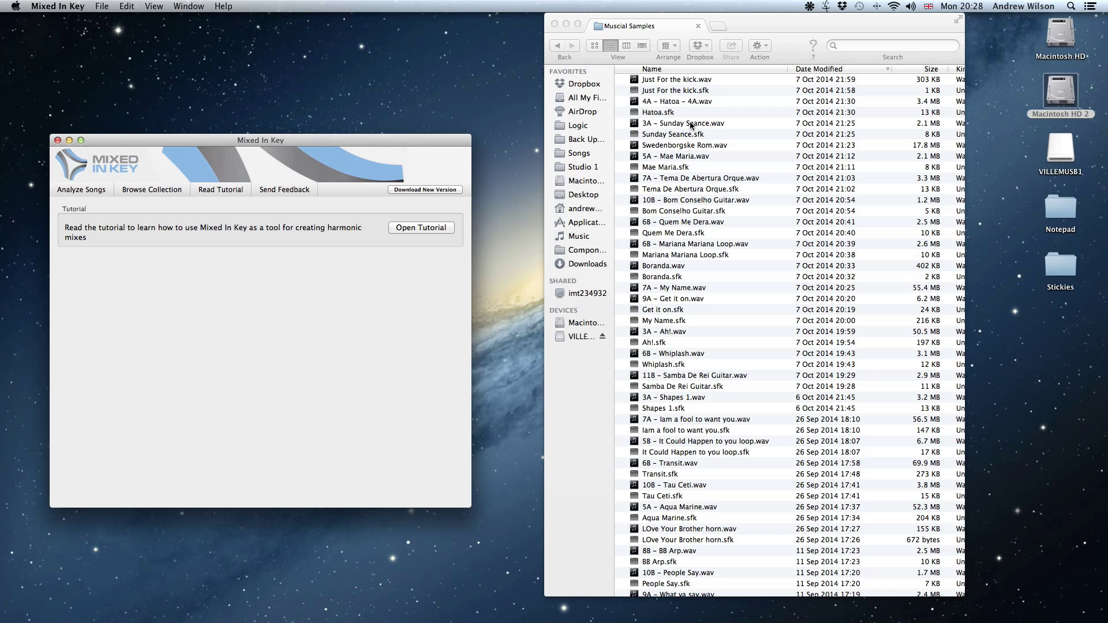
pyautogui.moveTo(396, 155)
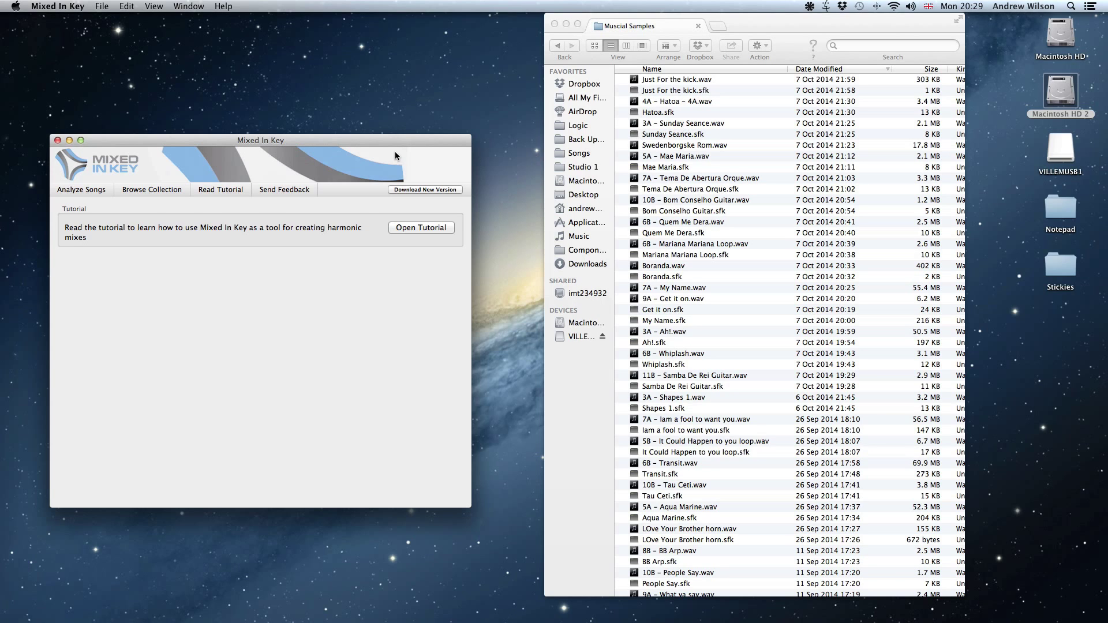
# Step: Keep 'Automatically rename files after analysis' enabled in File Renaming preferences and confirm with OK
pyautogui.moveTo(259, 139); pyautogui.dragTo(311, 124)
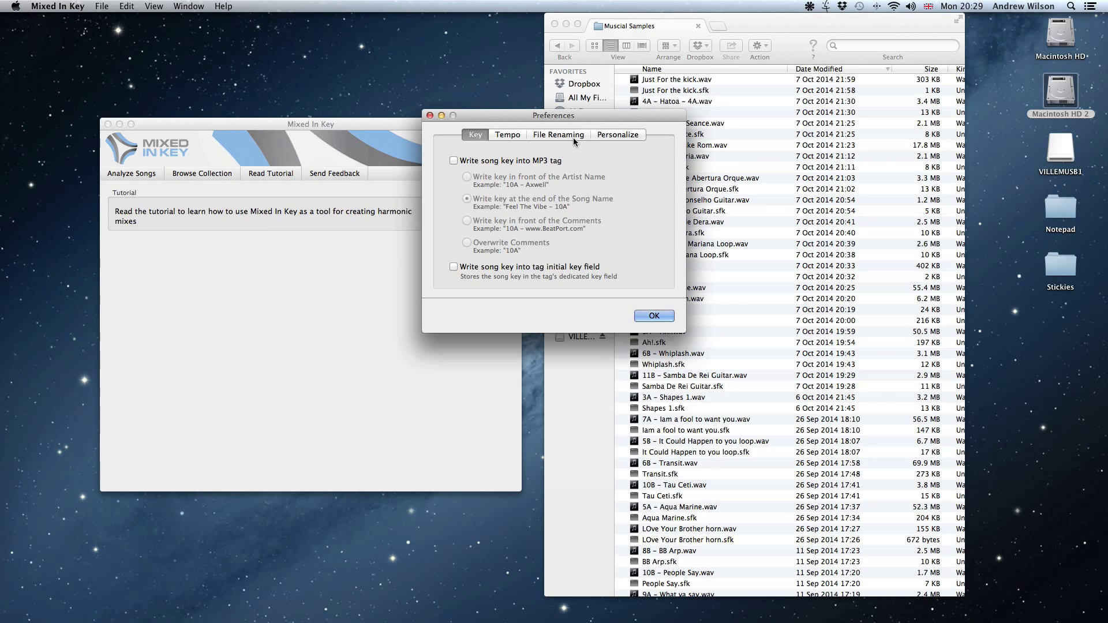
pyautogui.click(558, 134)
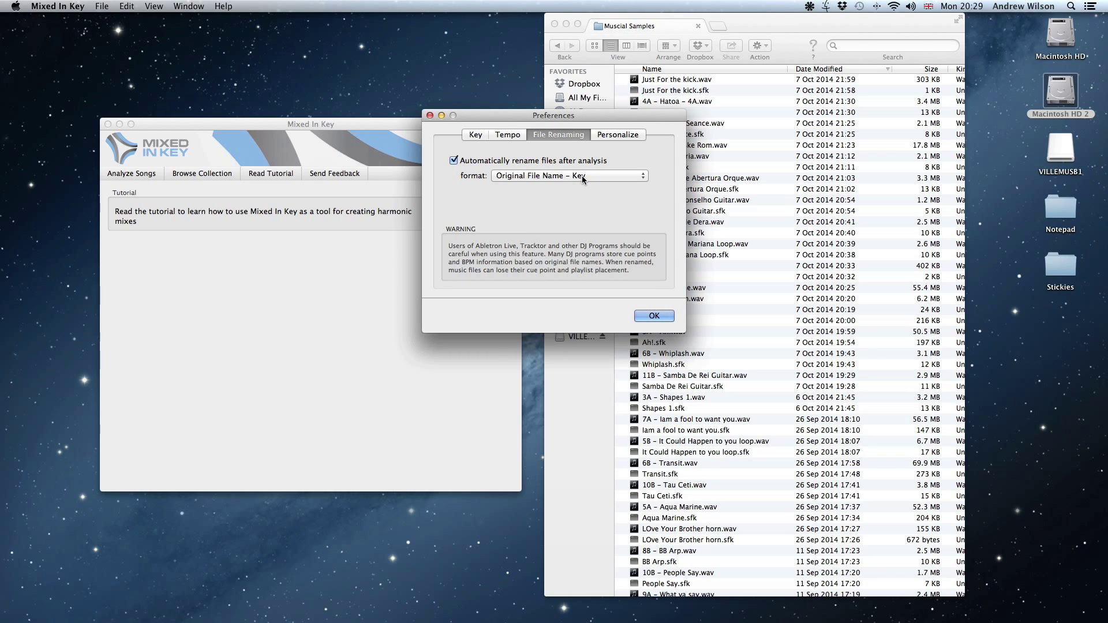
pyautogui.moveTo(574, 180)
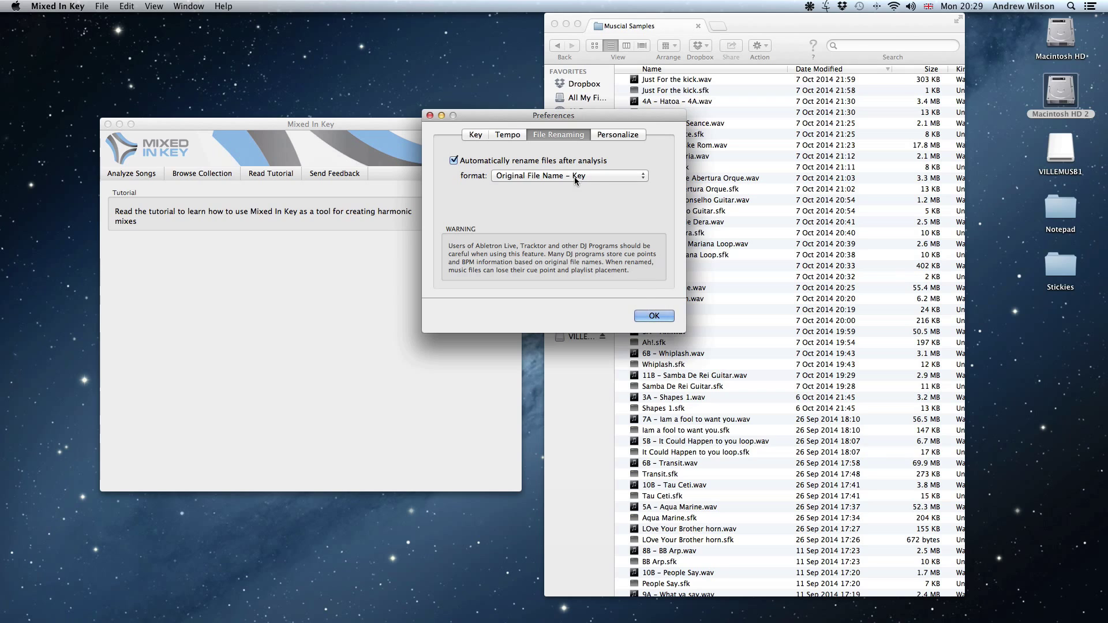
pyautogui.click(654, 316)
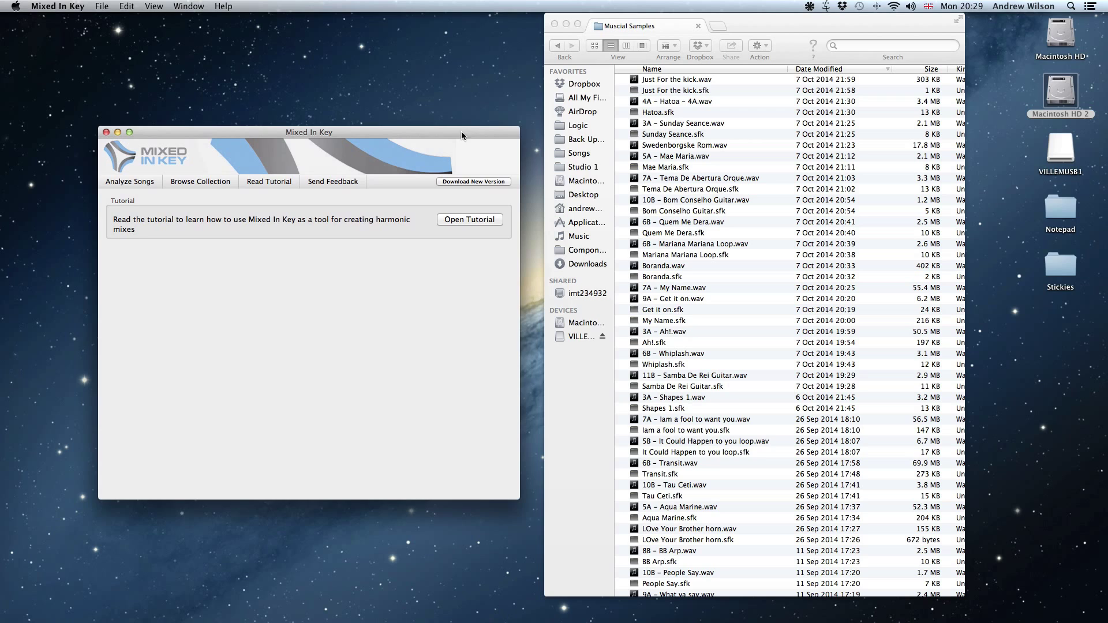
pyautogui.moveTo(675, 312)
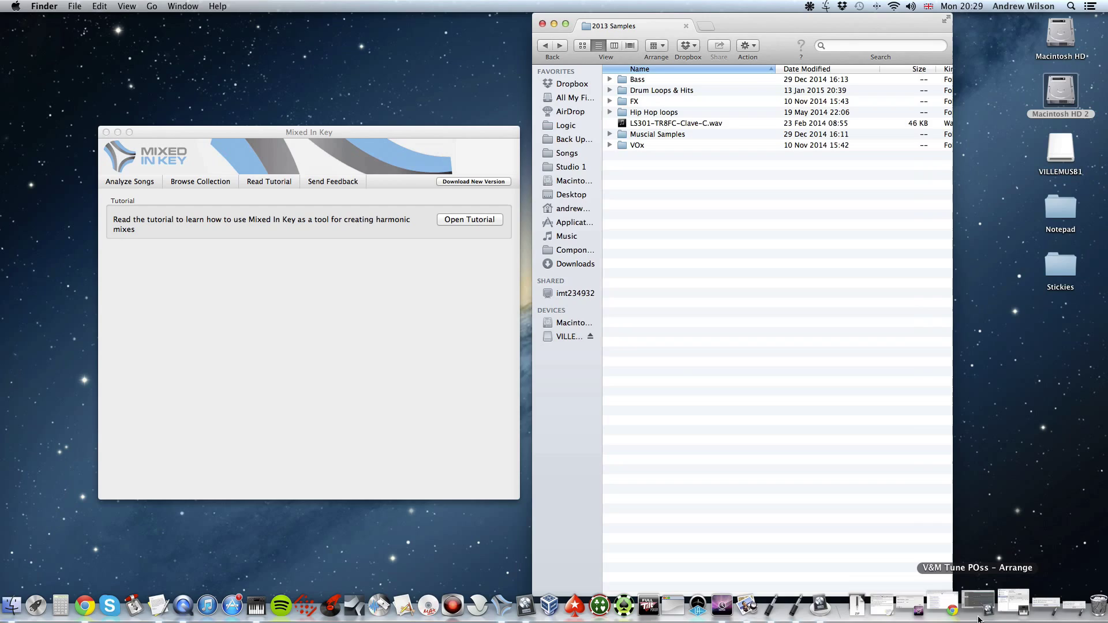
# Step: Bounce the Logic Pro arrangement to Demo Track 1 WAV for Mixed In Key's analysis list
pyautogui.click(977, 601)
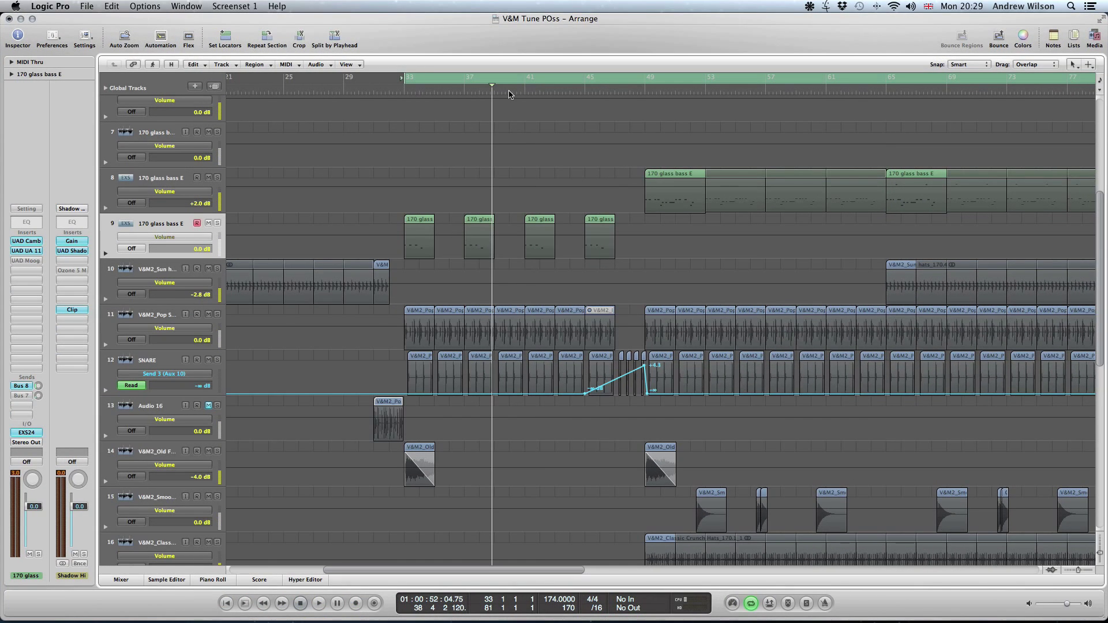
pyautogui.moveTo(496, 50)
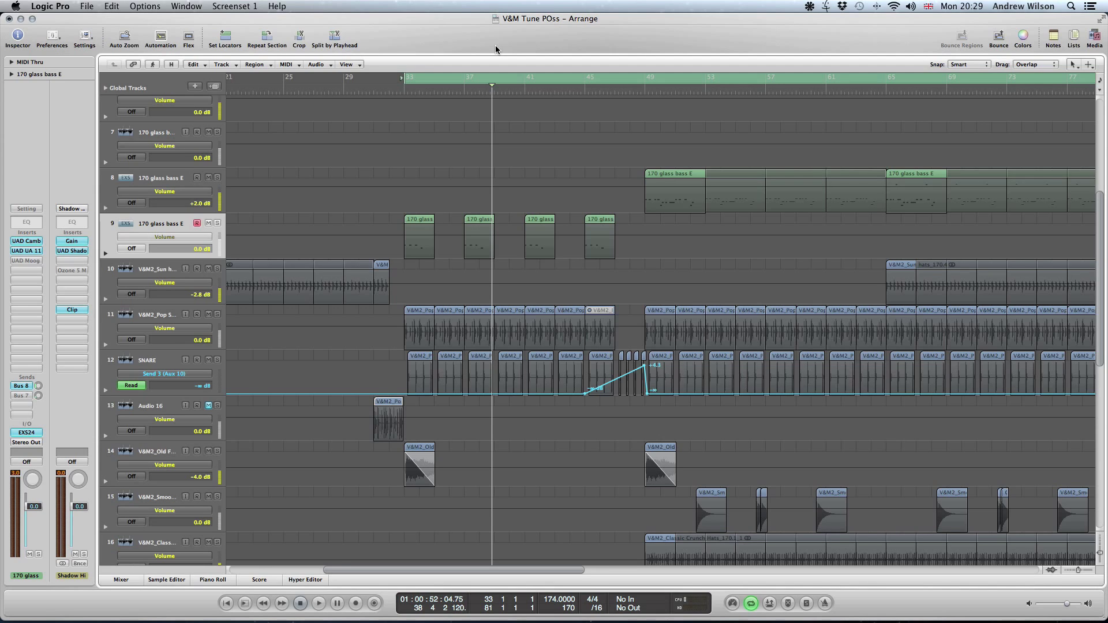
pyautogui.click(318, 602)
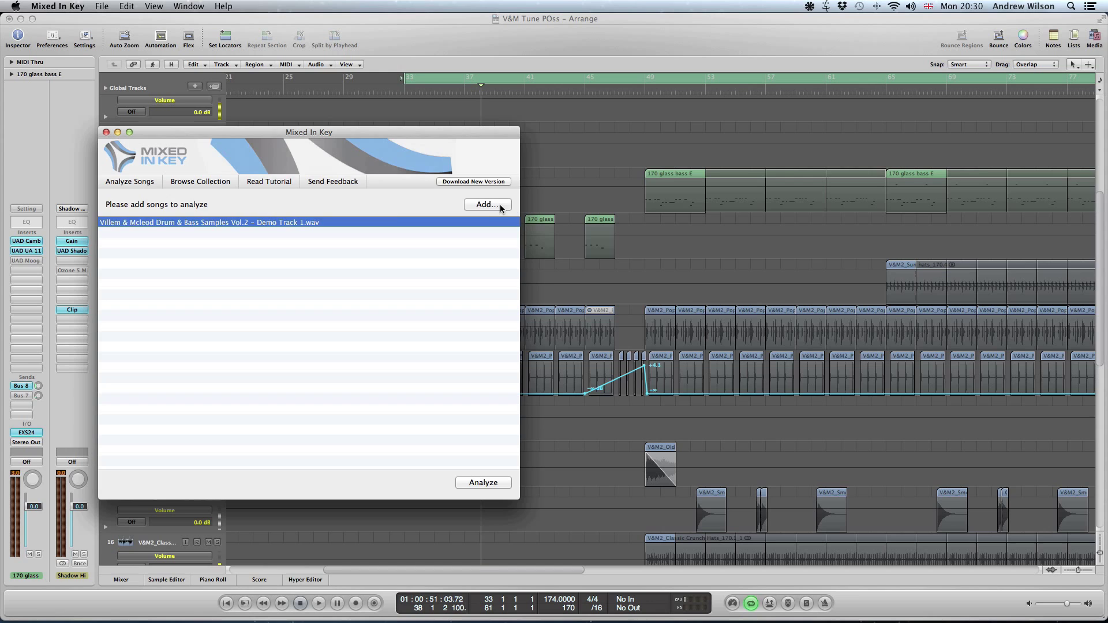
# Step: Add Demo Track 1.wav from the Bounces folder and have its key detected as 9A
pyautogui.click(487, 204)
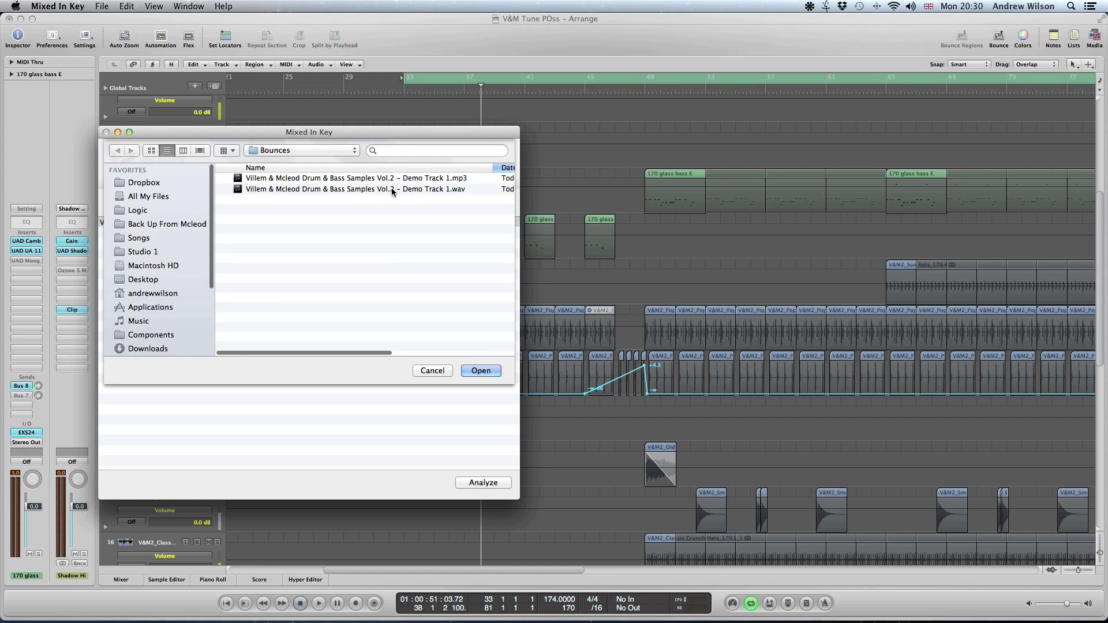
pyautogui.click(356, 188)
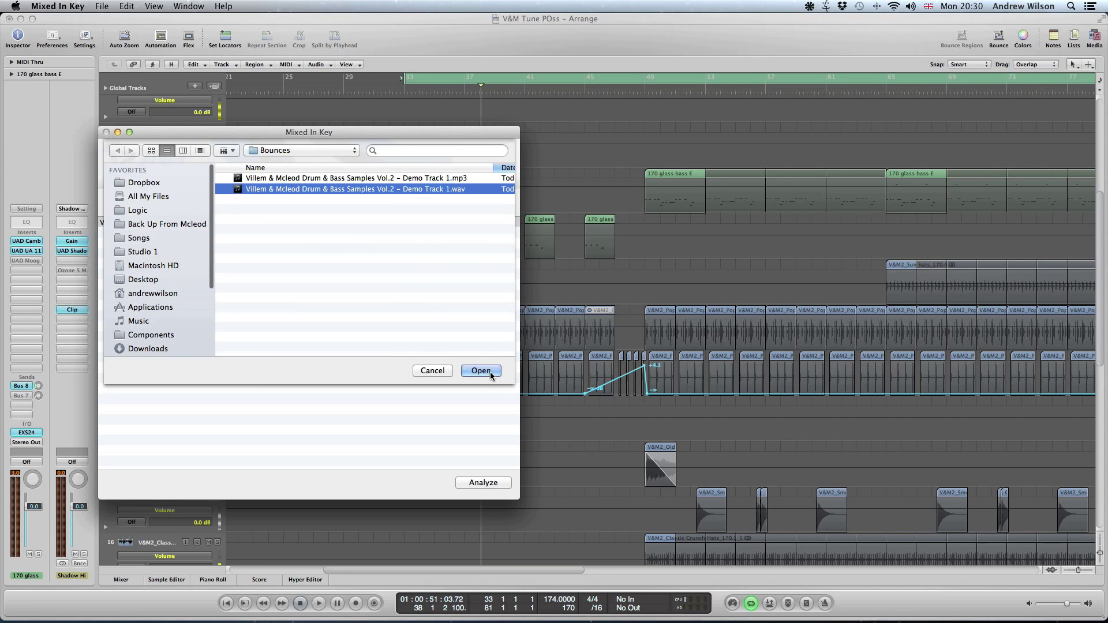
pyautogui.click(480, 371)
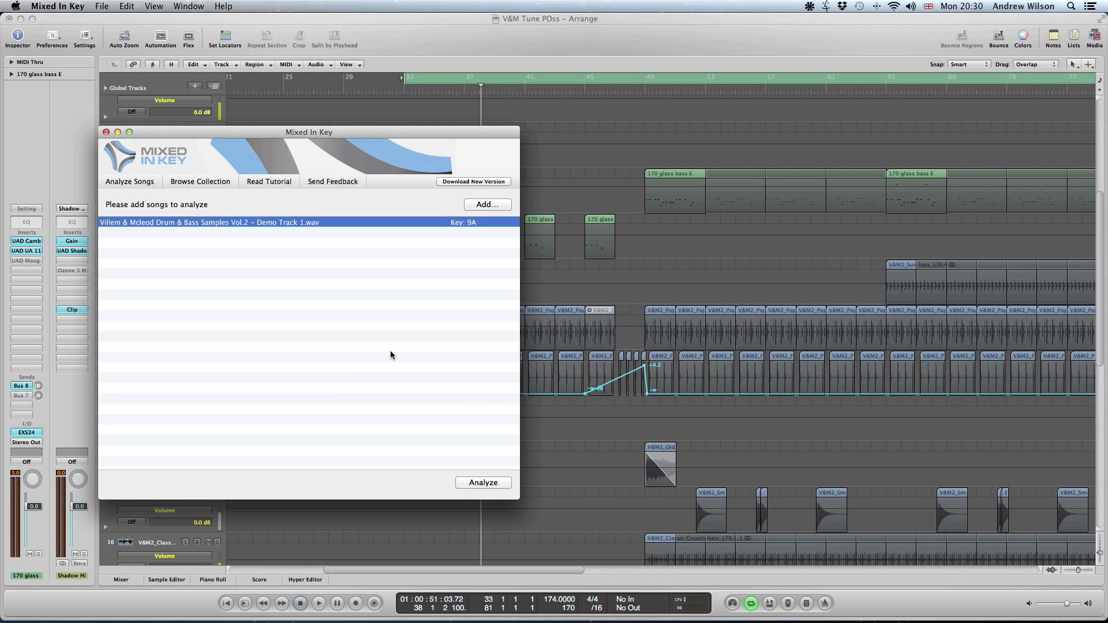
pyautogui.moveTo(404, 349)
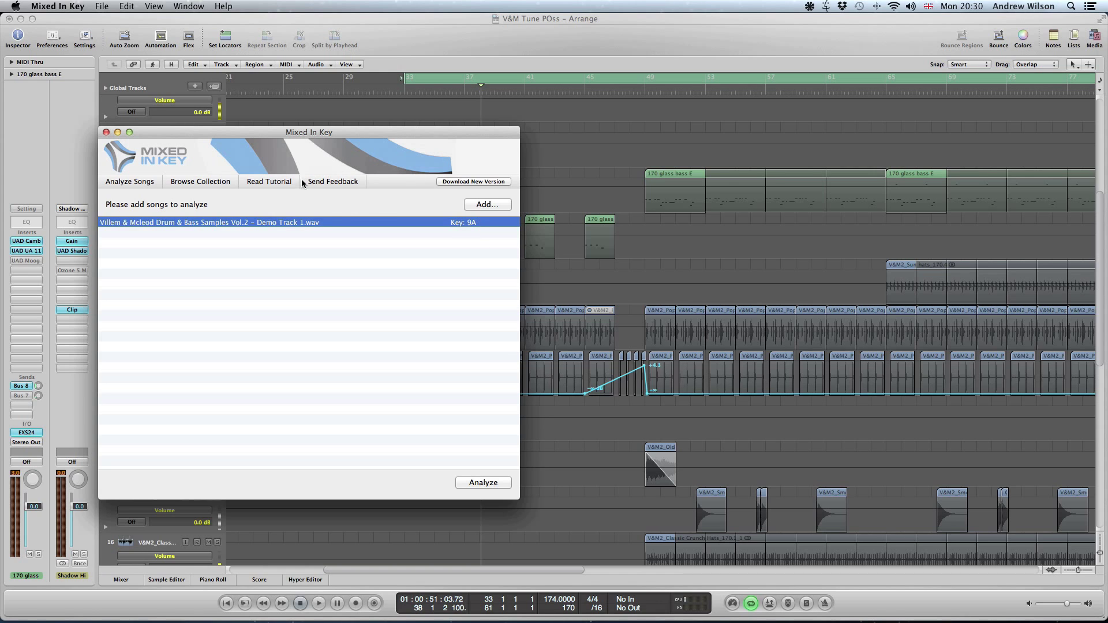
# Step: Show the tutorial's Camelot Easymix Wheel explaining key notation beside the 9A track
pyautogui.click(268, 181)
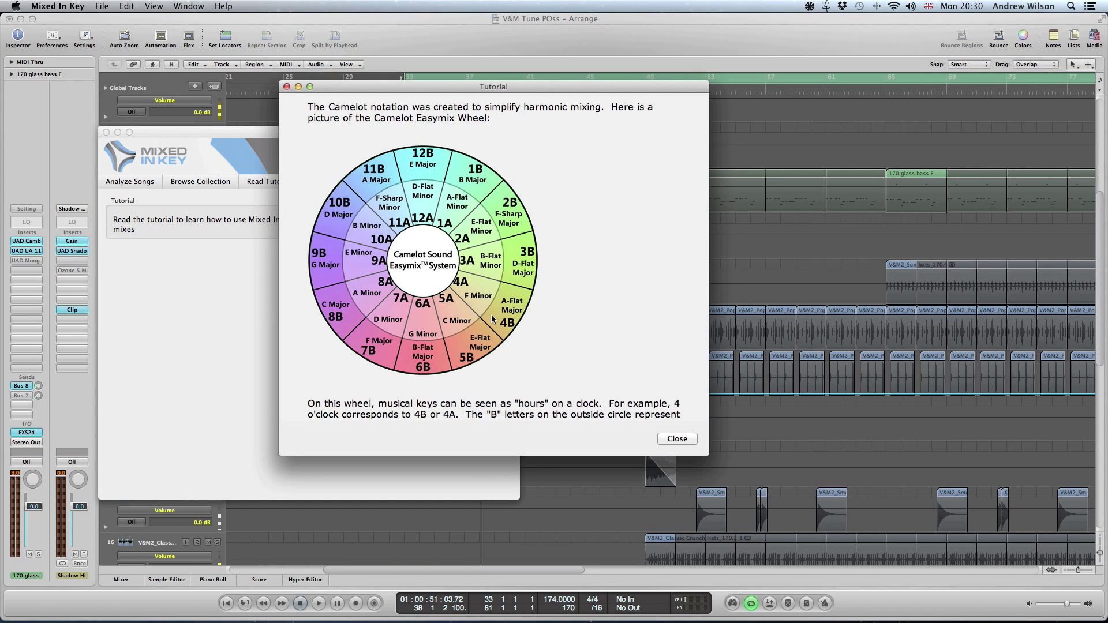
pyautogui.moveTo(417, 322)
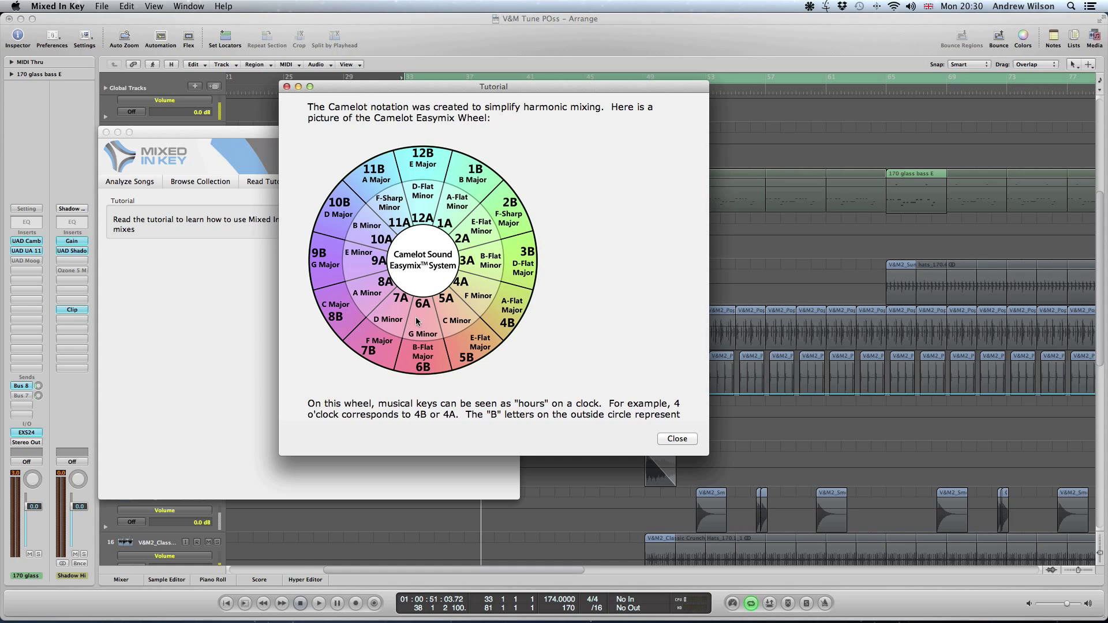
pyautogui.moveTo(367, 266)
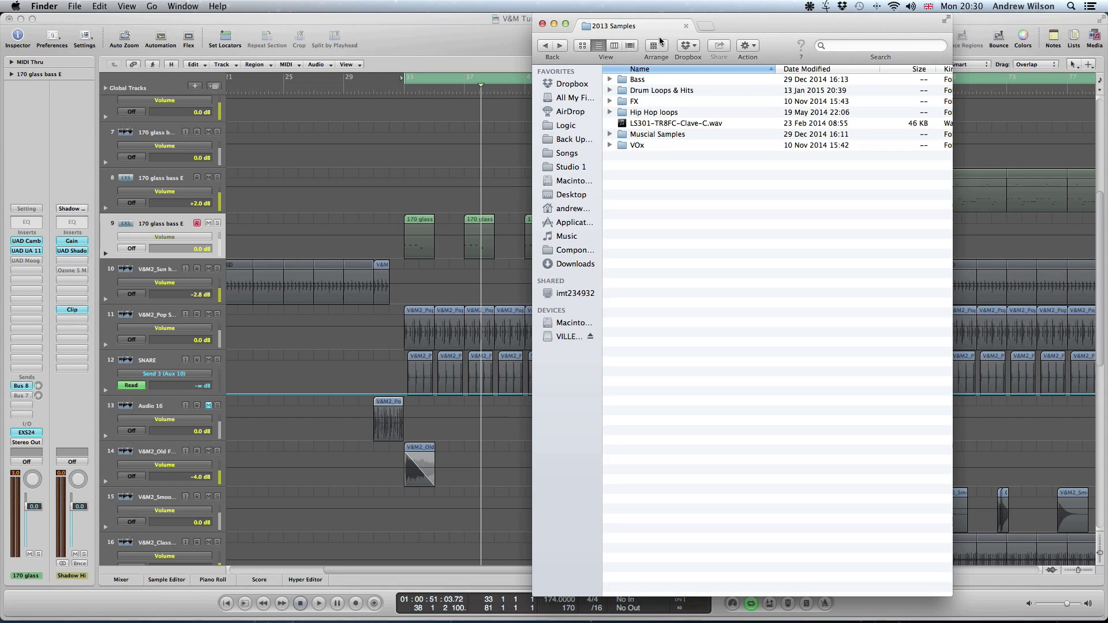
# Step: Search 2013 Samples filenames for '9a' to list the 9A-keyed samples
pyautogui.click(879, 45)
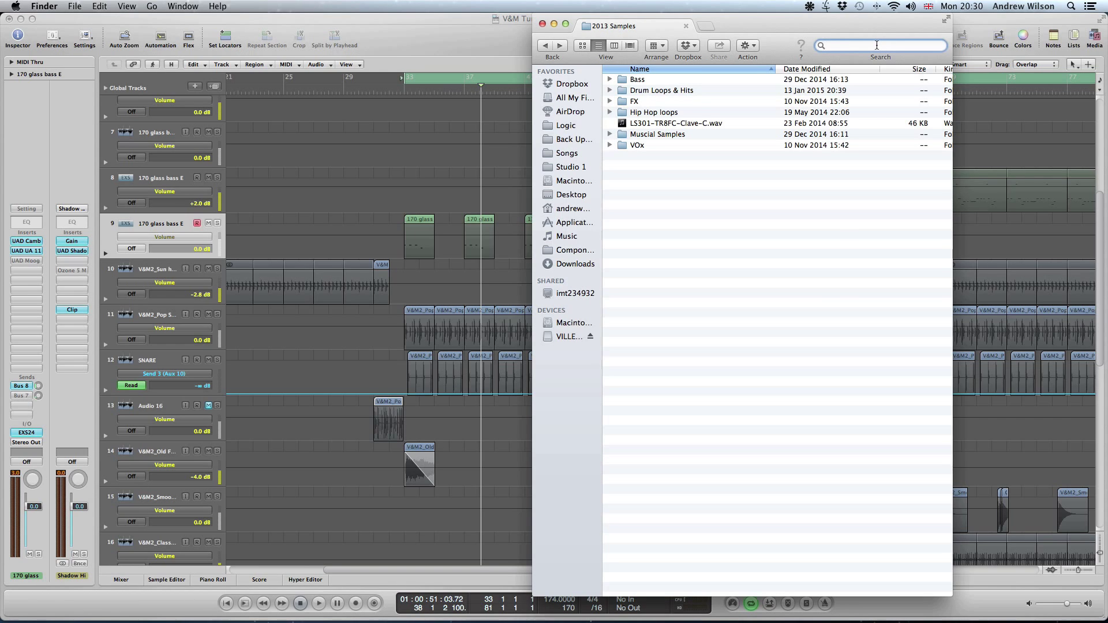
pyautogui.write('9a')
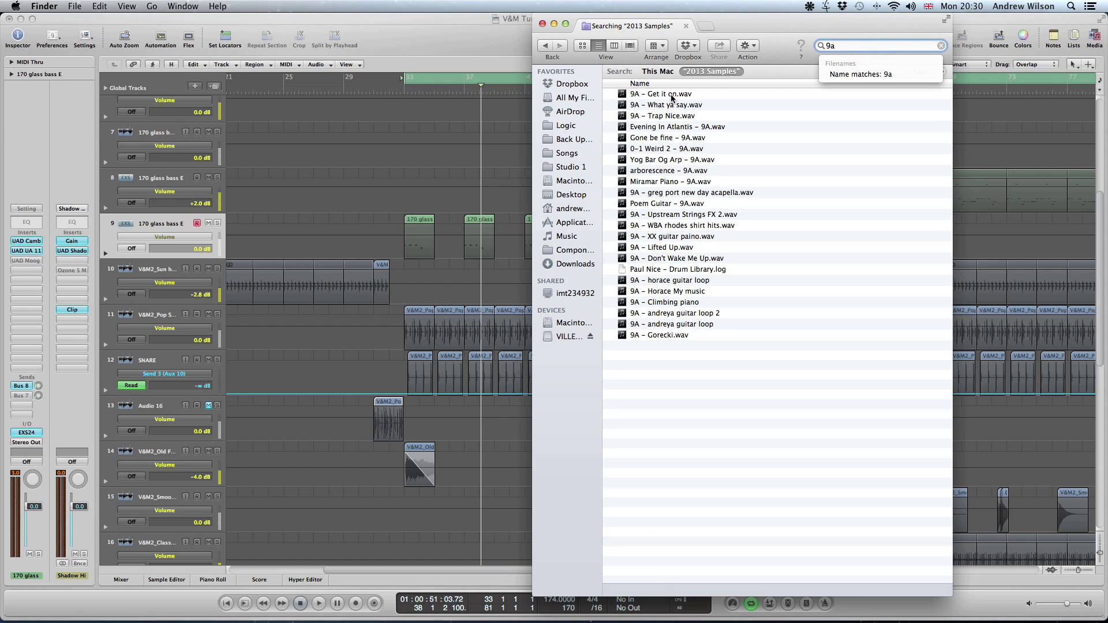
pyautogui.moveTo(672, 252)
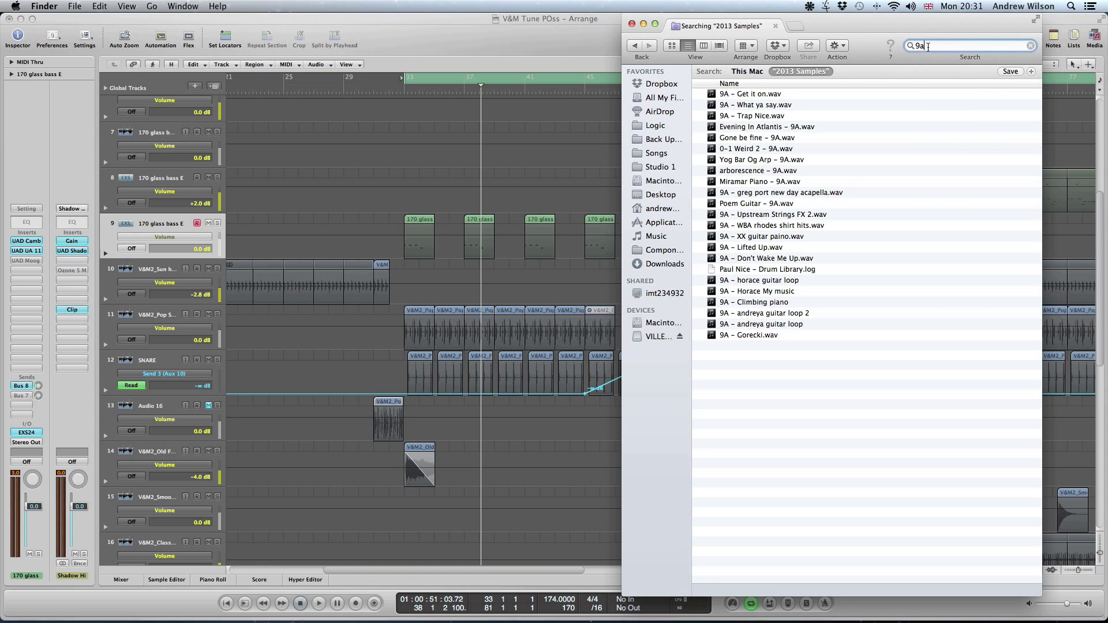
# Step: Search 2013 Samples for the neighbouring keys 8A then 9B, clearing the field after each
pyautogui.write('8a')
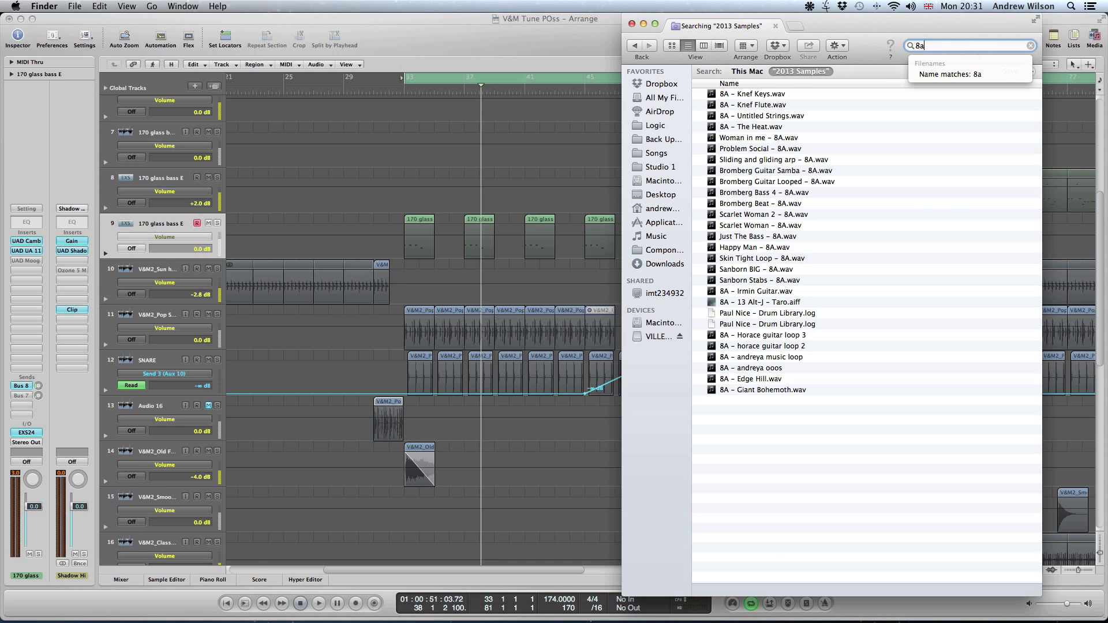
pyautogui.click(1031, 45)
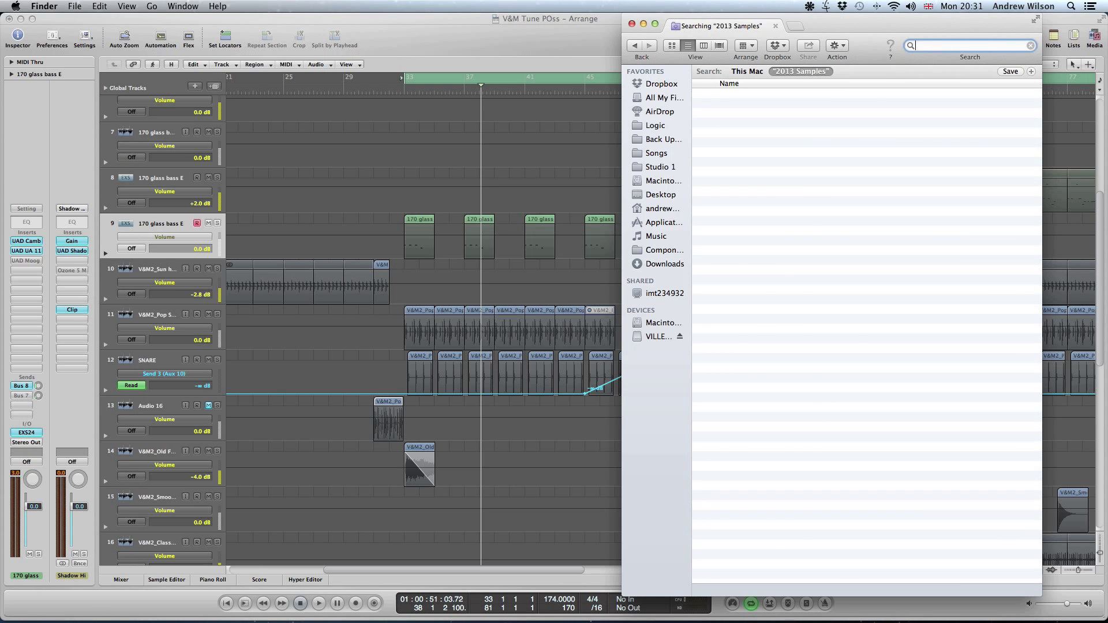
pyautogui.write('10a')
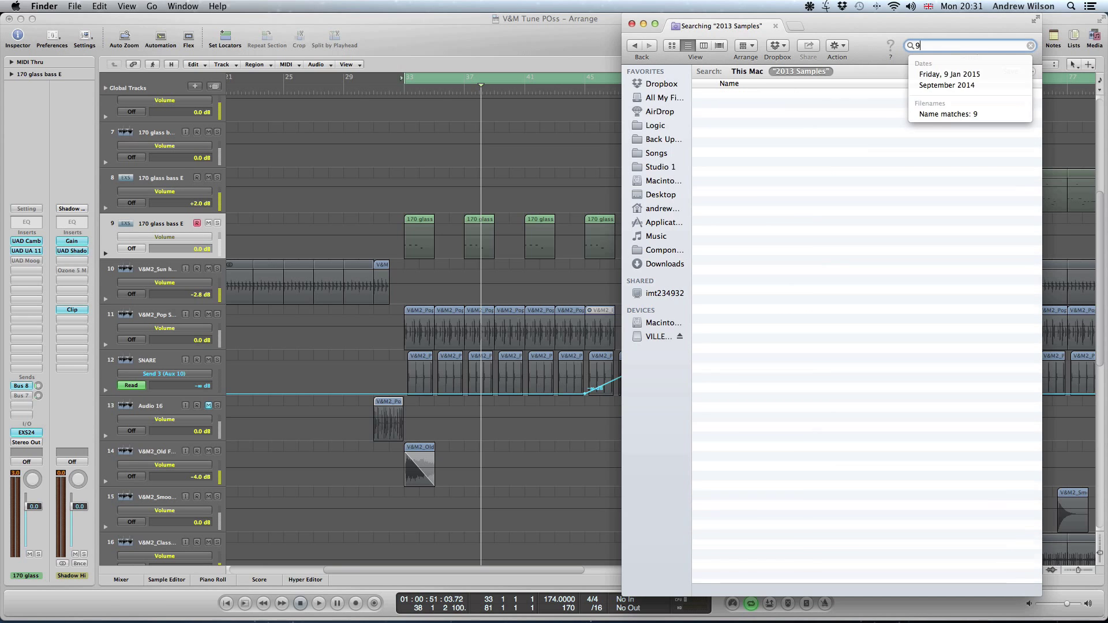
pyautogui.write('b')
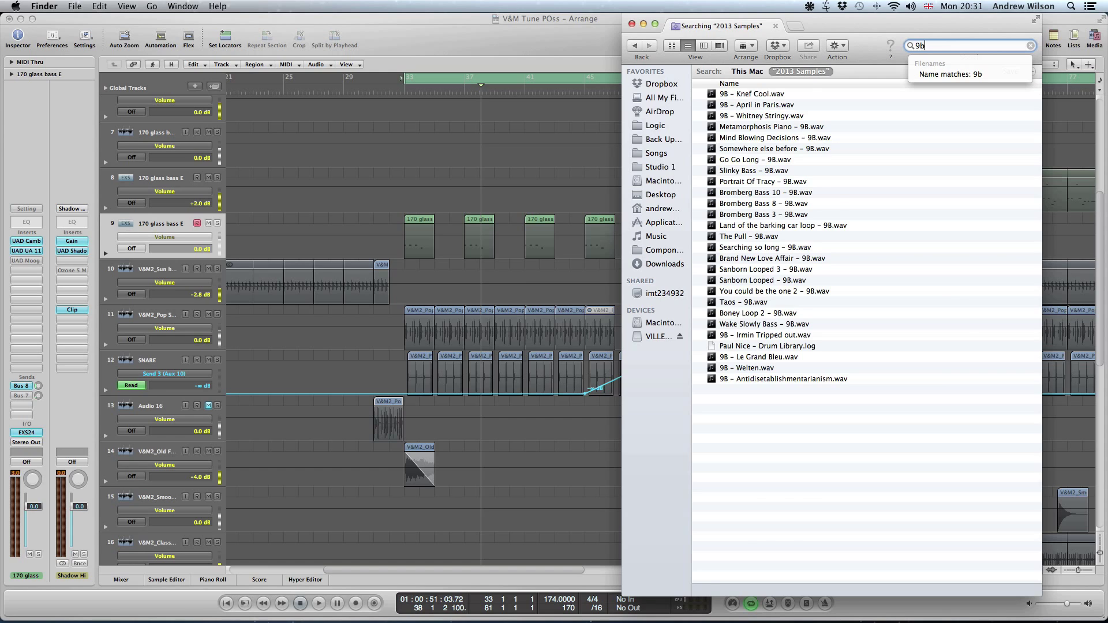
pyautogui.click(1031, 45)
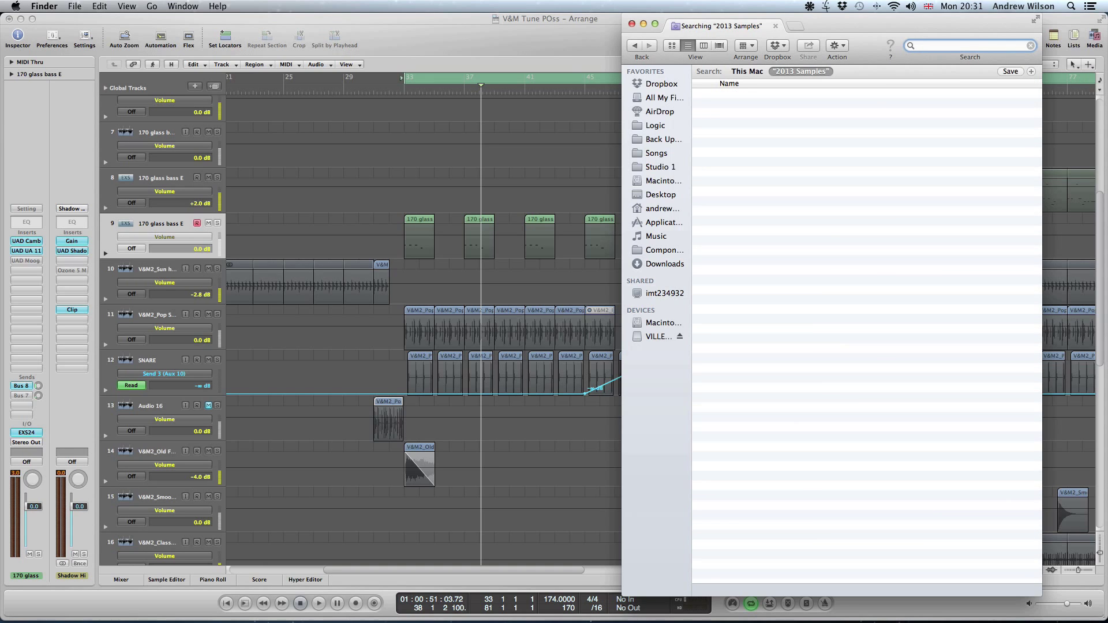